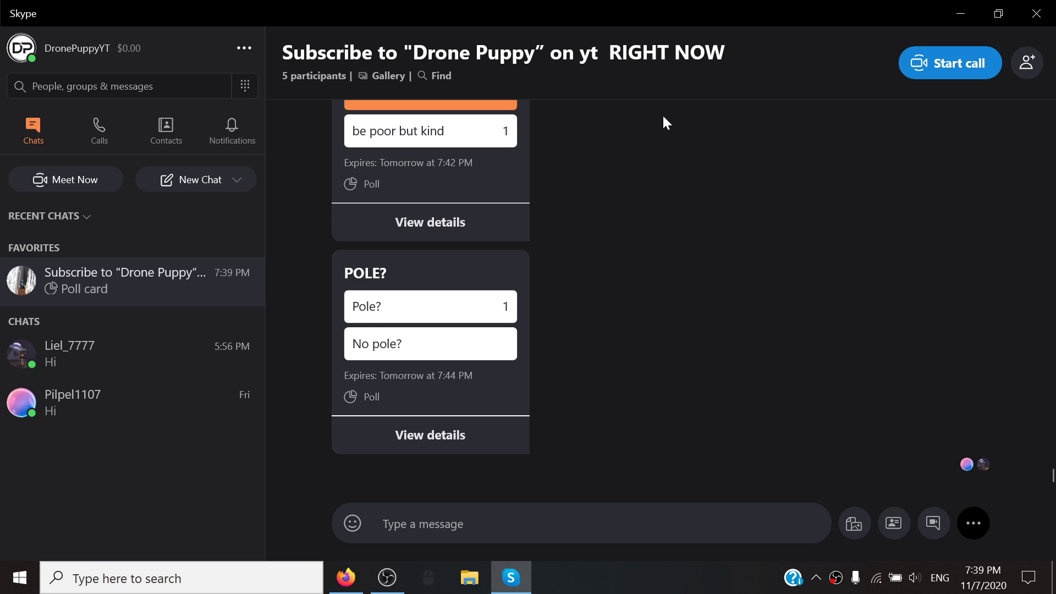
{"action": "mouse_move", "coordinate": [791, 273]}
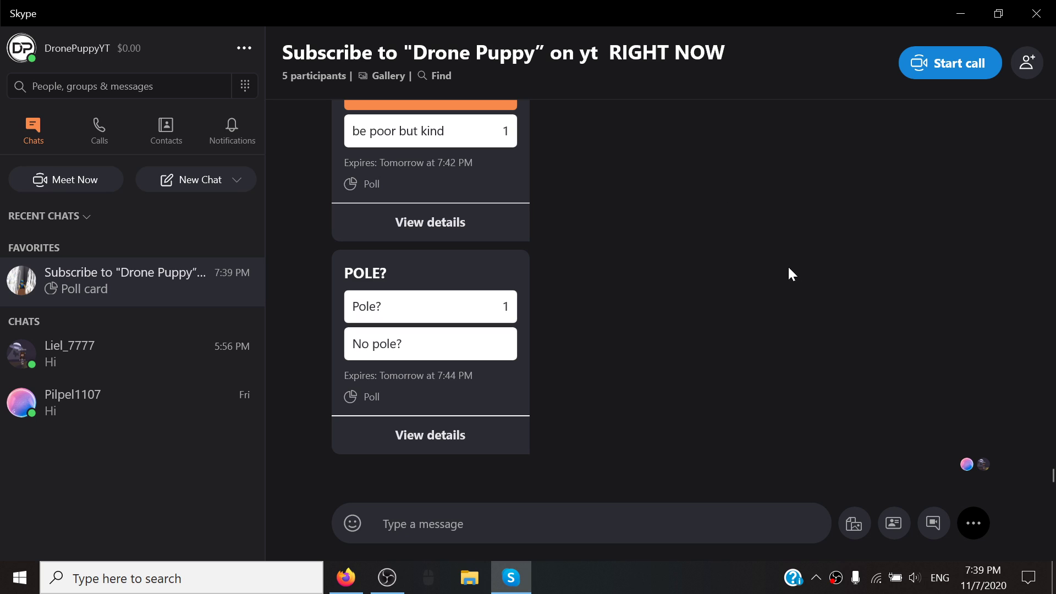
{"action": "mouse_move", "coordinate": [986, 539]}
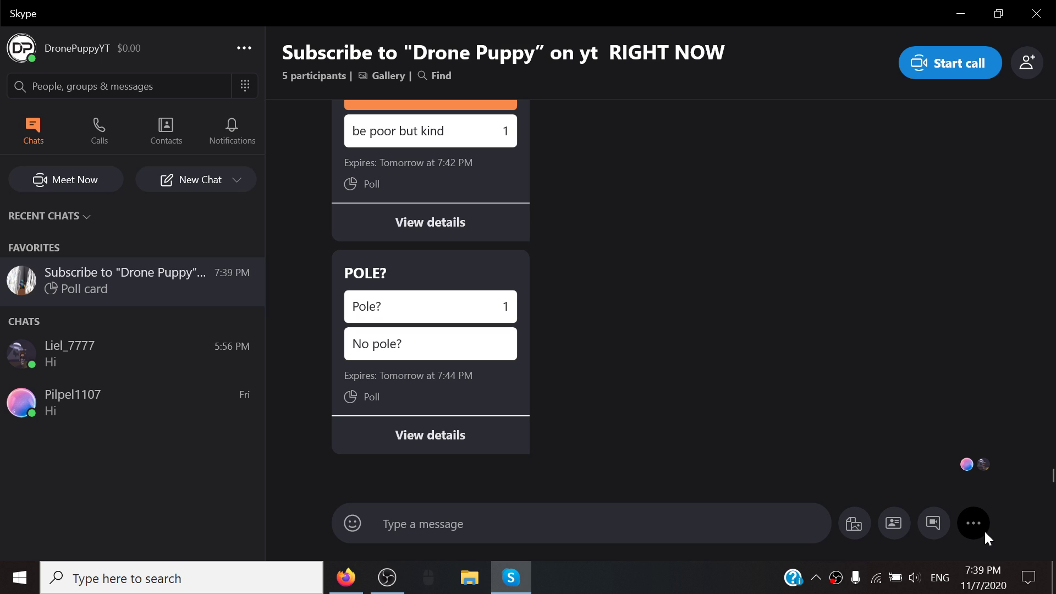
Step: Create a new poll from the chat's extra options with 'Sub' as the question
{"action": "left_click", "coordinate": [973, 523]}
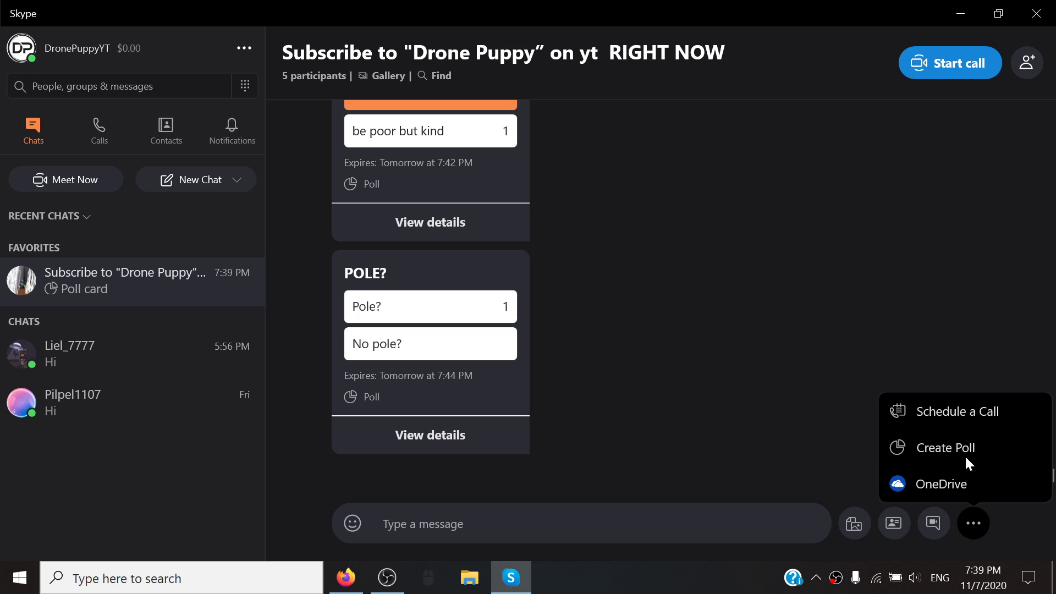
{"action": "left_click", "coordinate": [946, 447]}
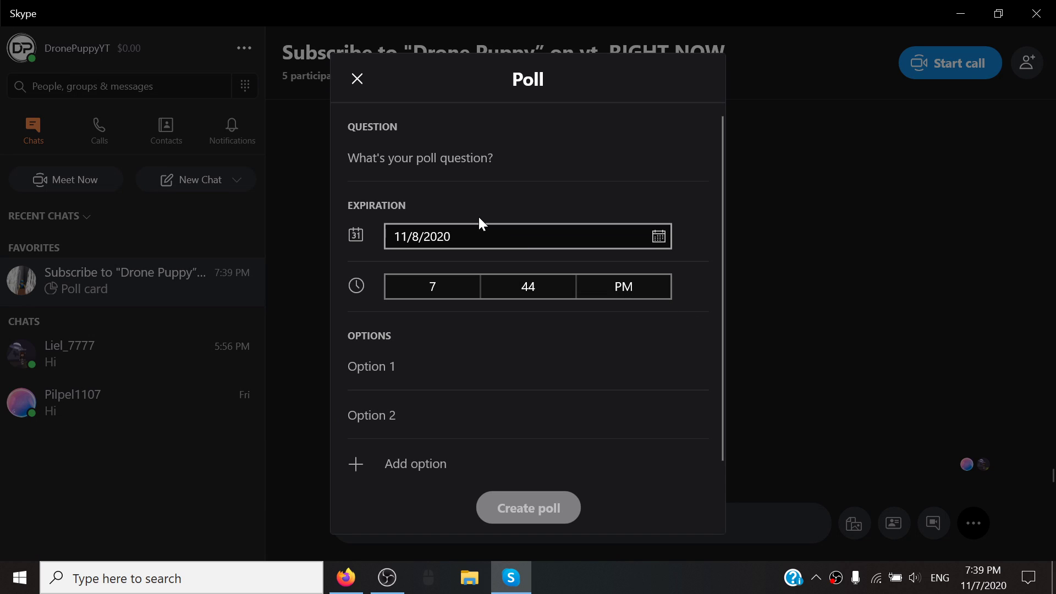
{"action": "left_click", "coordinate": [419, 157]}
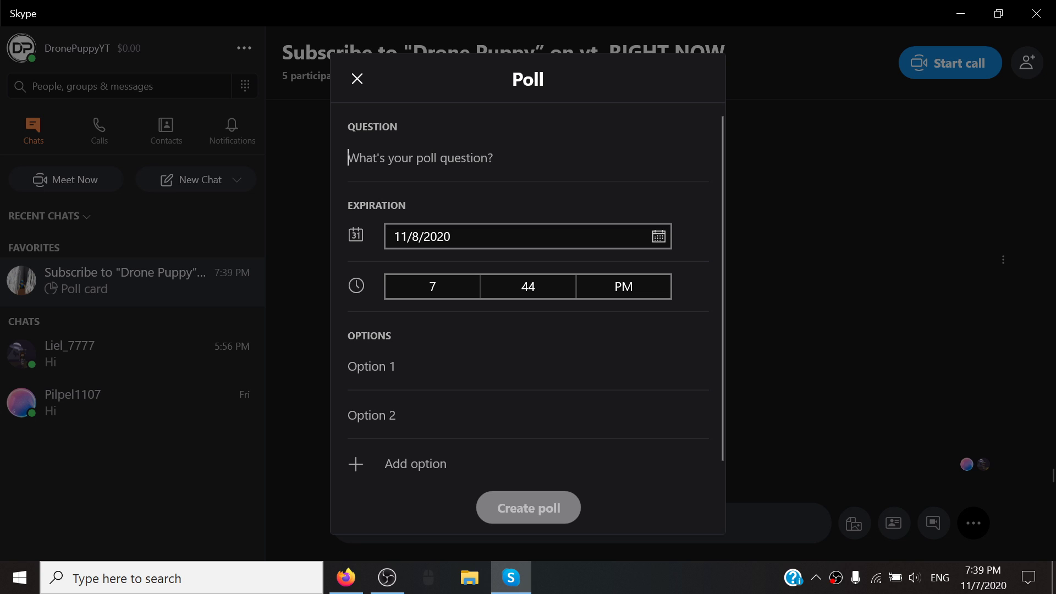
{"action": "type", "text": "Sub"}
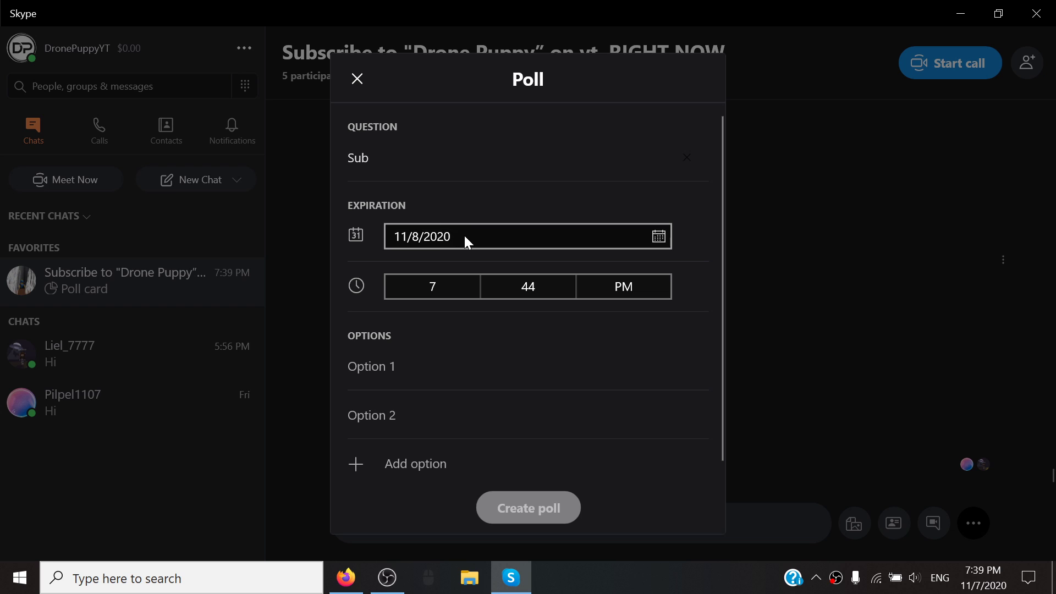
Step: Set the poll to expire on November 7, 2020 at 7:45 PM
{"action": "left_click", "coordinate": [657, 235]}
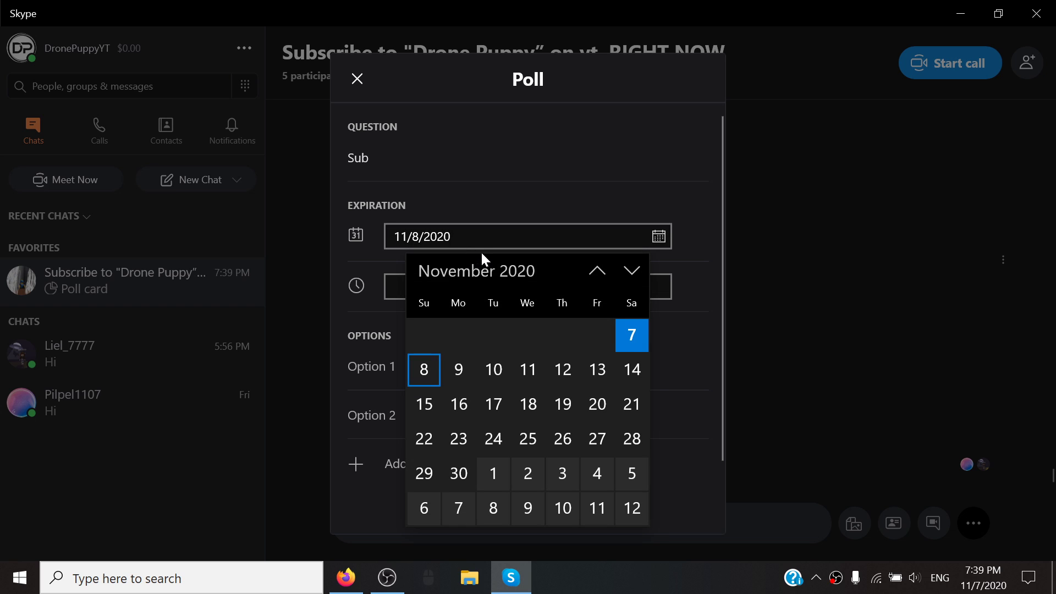
{"action": "left_click", "coordinate": [630, 335]}
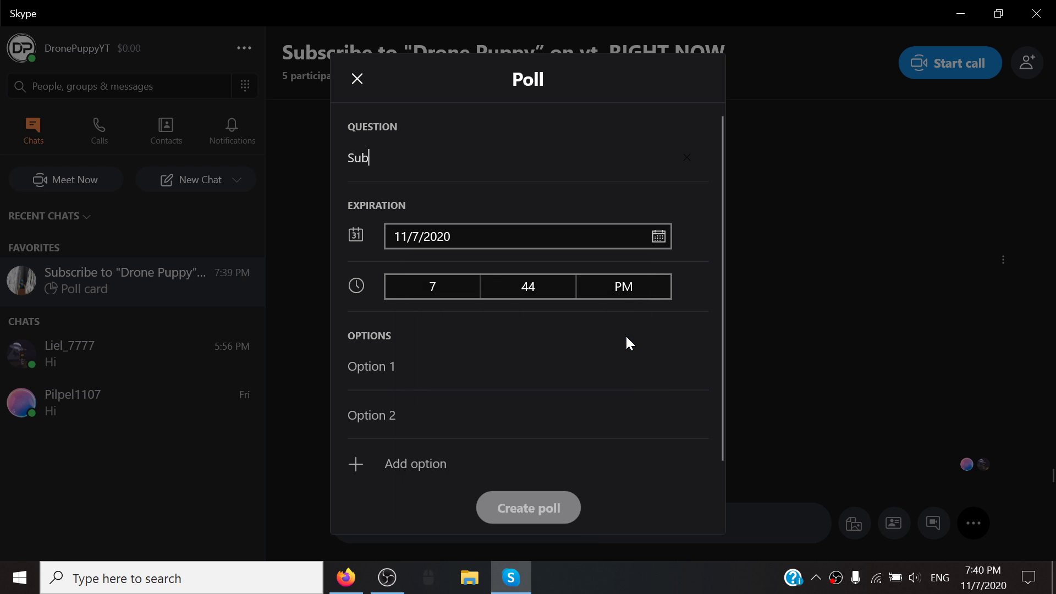
{"action": "left_click", "coordinate": [527, 286]}
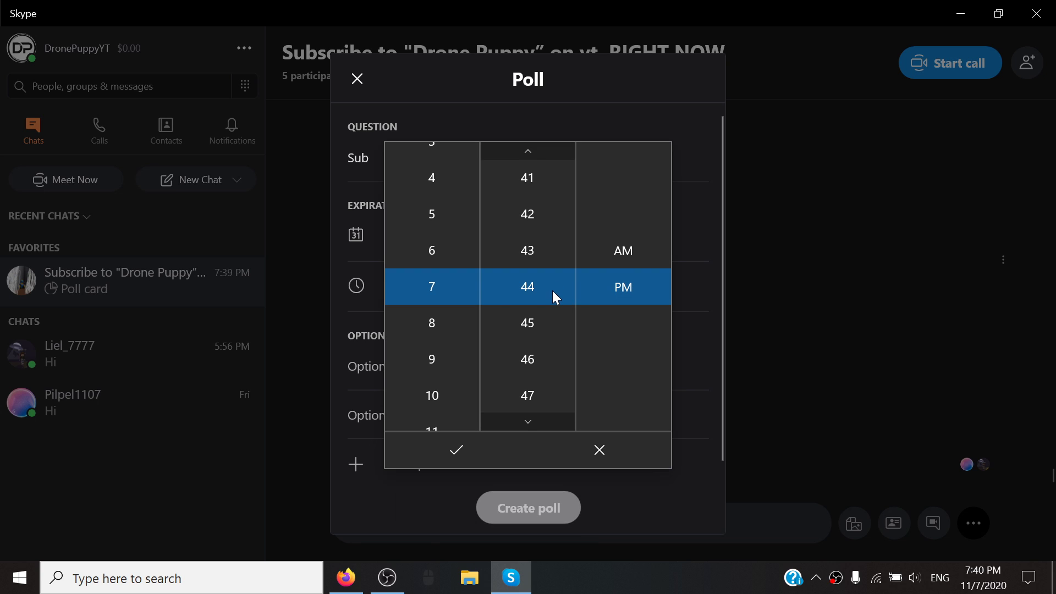
{"action": "mouse_move", "coordinate": [551, 318]}
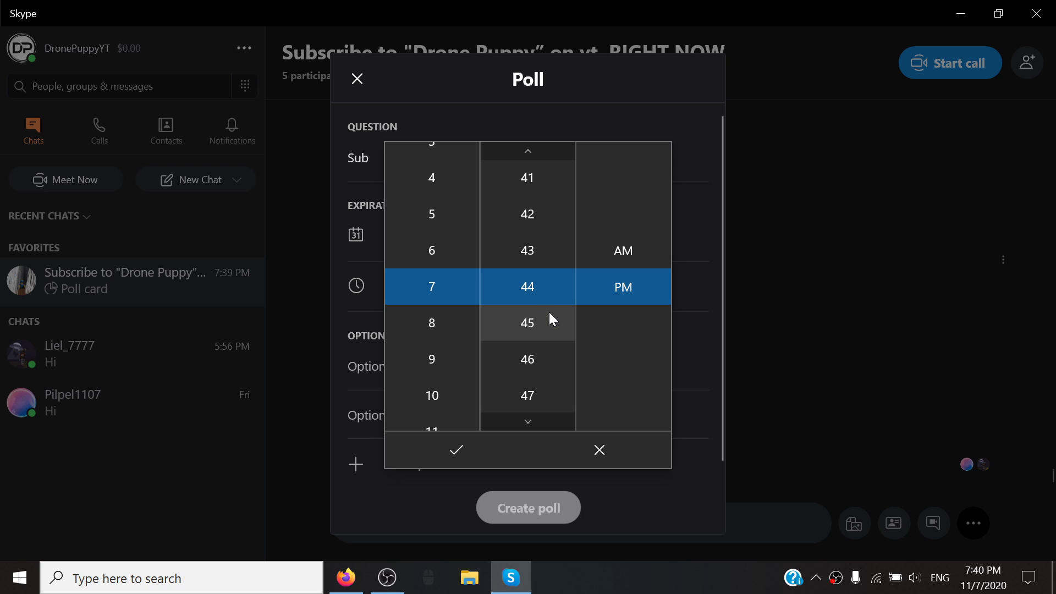
{"action": "left_click", "coordinate": [455, 450]}
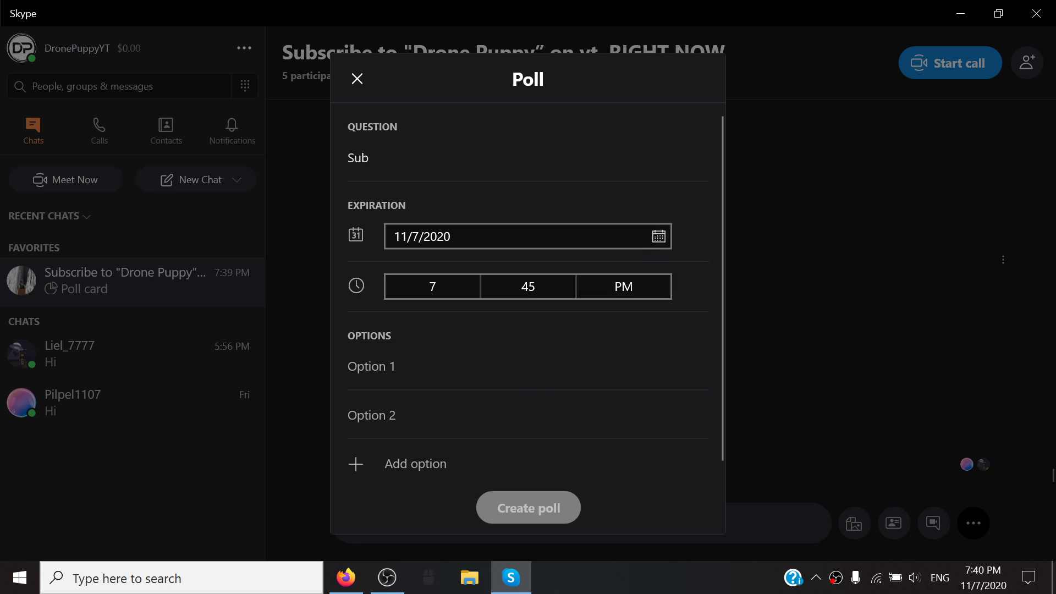
Step: Enter 'Sub to DronePuppy' as option 1 and 'Sub to DronePuppy.' as option 2
{"action": "left_click", "coordinate": [371, 365]}
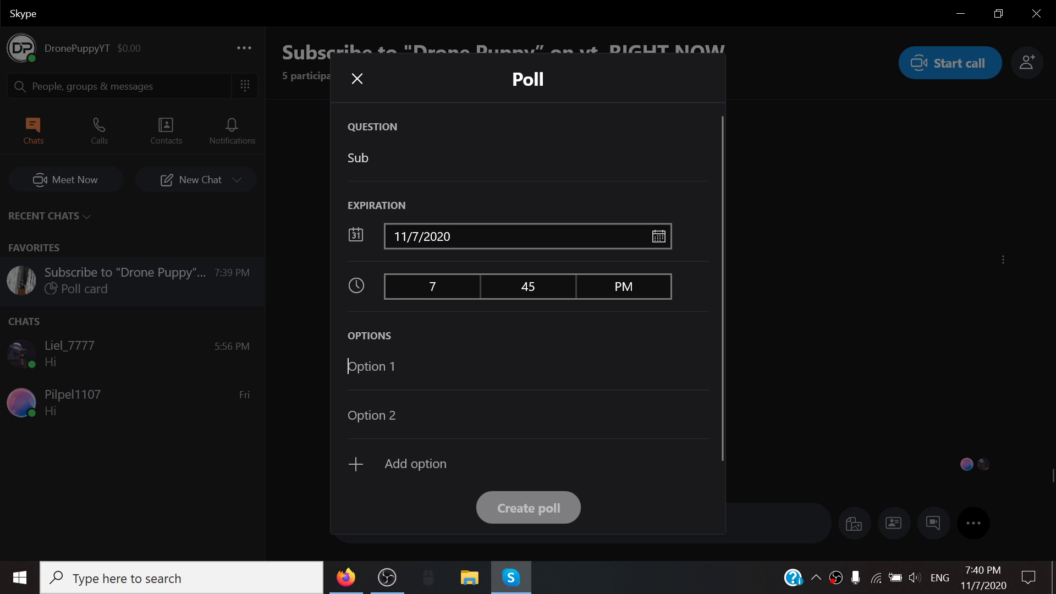
{"action": "type", "text": "Sub to"}
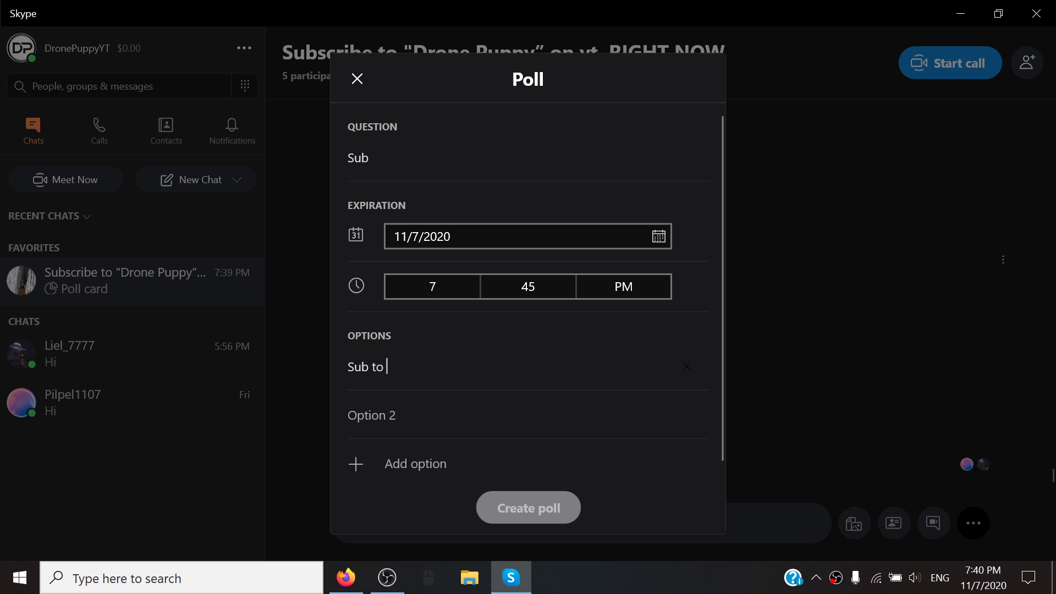
{"action": "type", "text": "DronePuppy"}
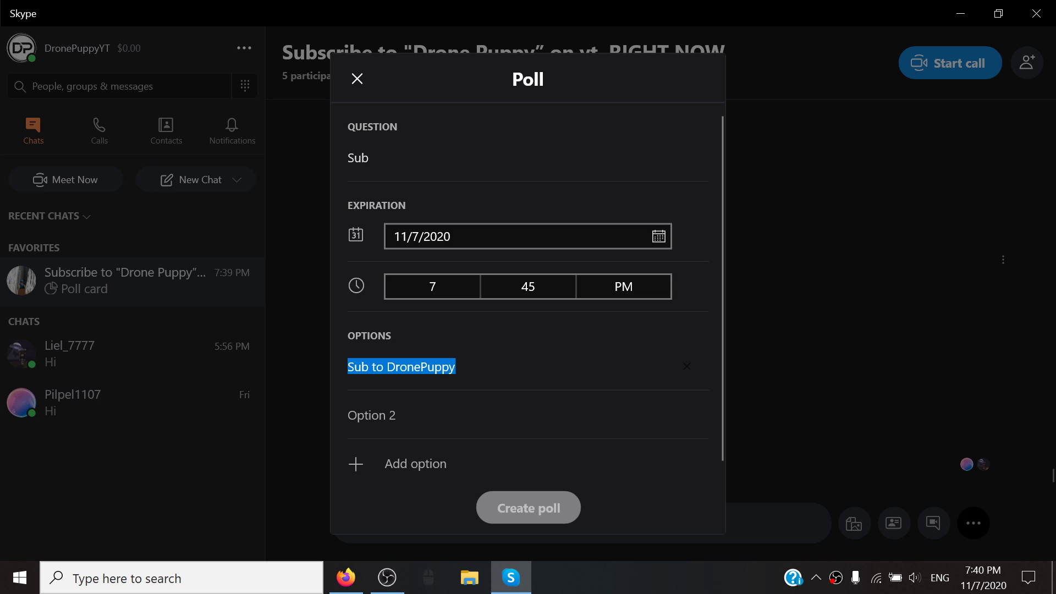
{"action": "type", "text": "Sub to DronePuppy"}
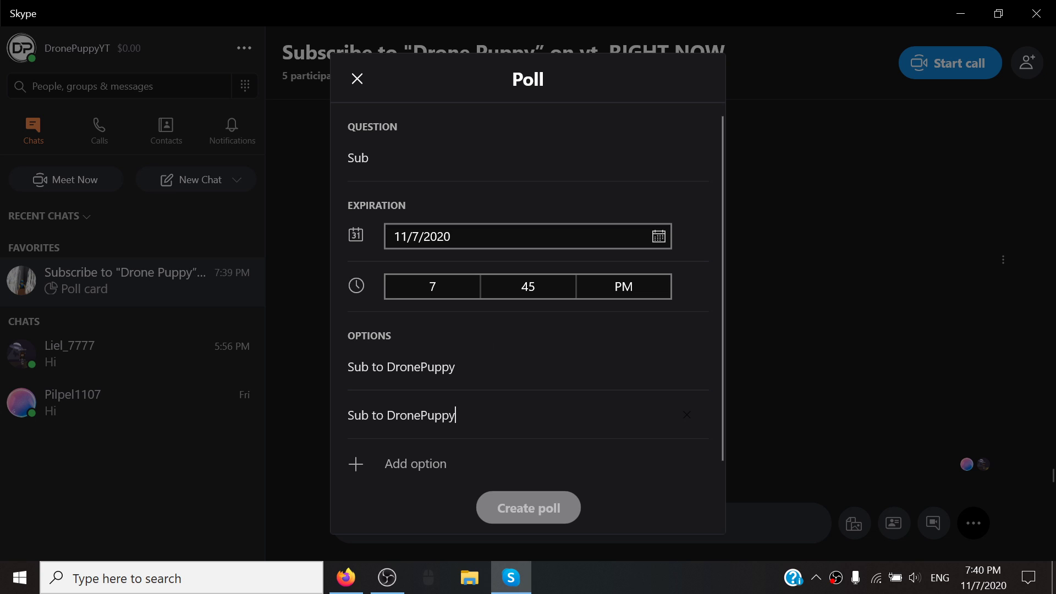
{"action": "type", "text": "."}
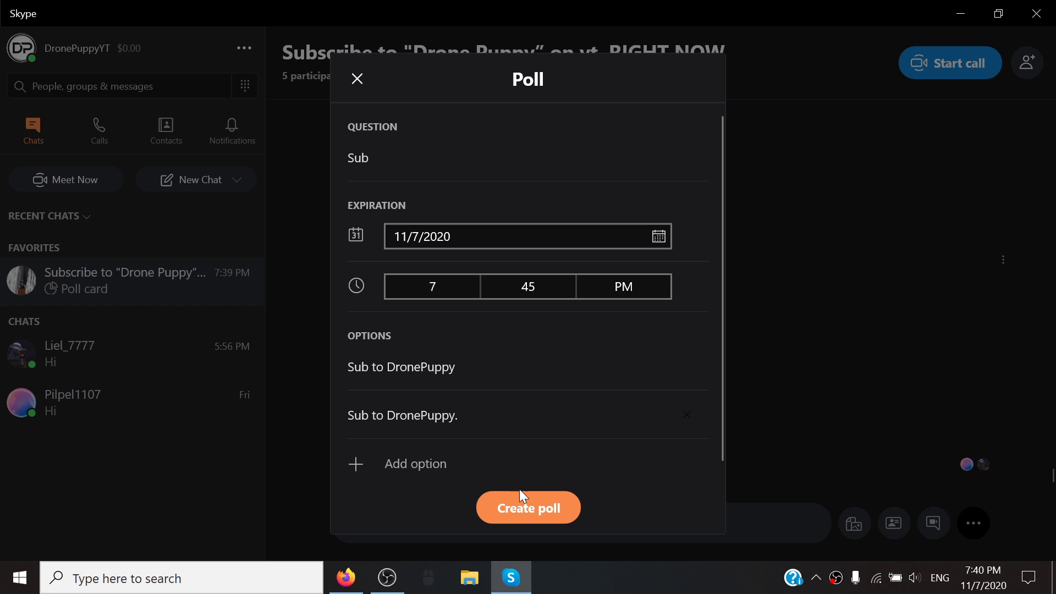
Step: Post the 'Sub' poll and vote for 'Sub to DronePuppy.'
{"action": "left_click", "coordinate": [528, 507]}
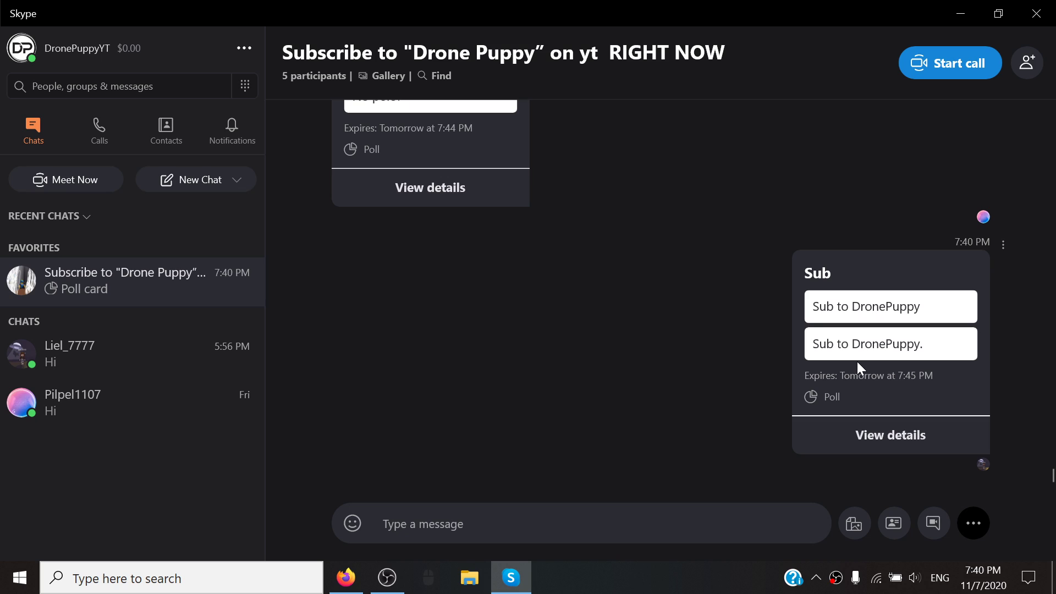
{"action": "left_click", "coordinate": [890, 343]}
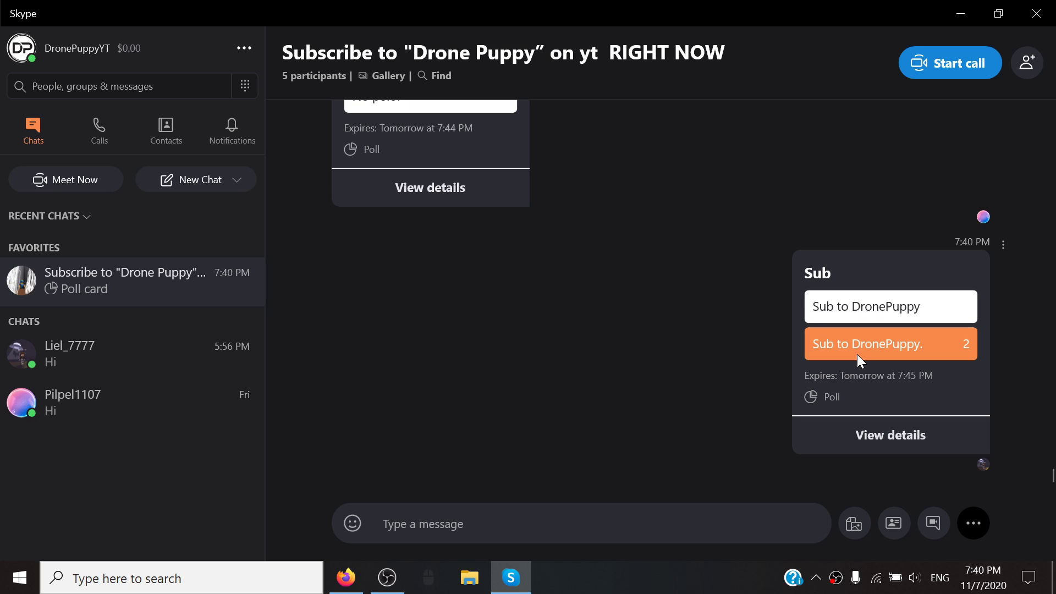